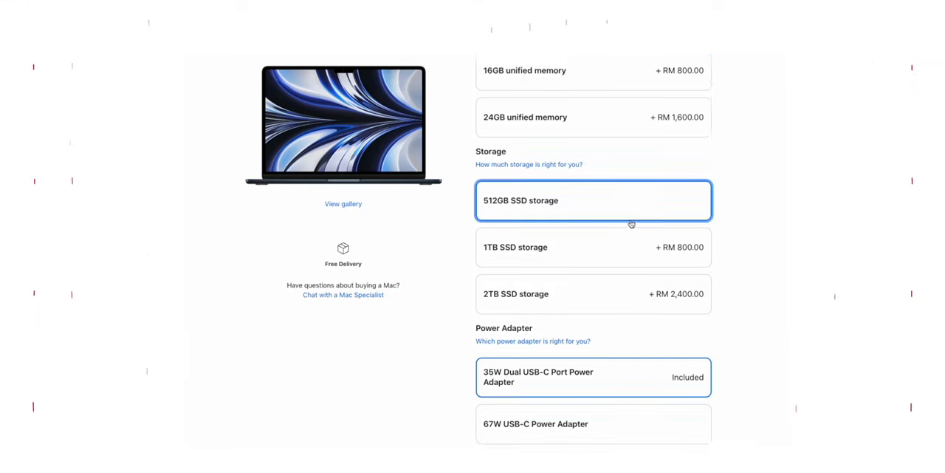
- Open About This Mac to show macOS Monterey 12.4 on the MacBook Air M2 with 16GB memory
scroll(down, 3)
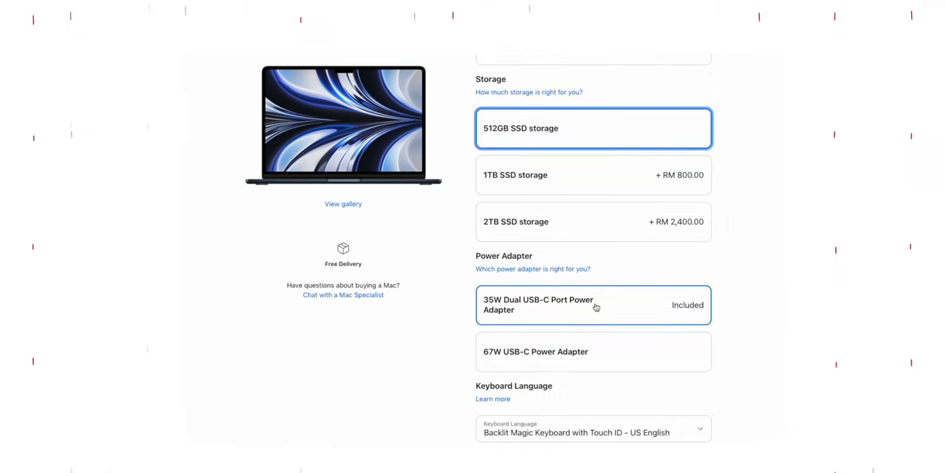
click(593, 351)
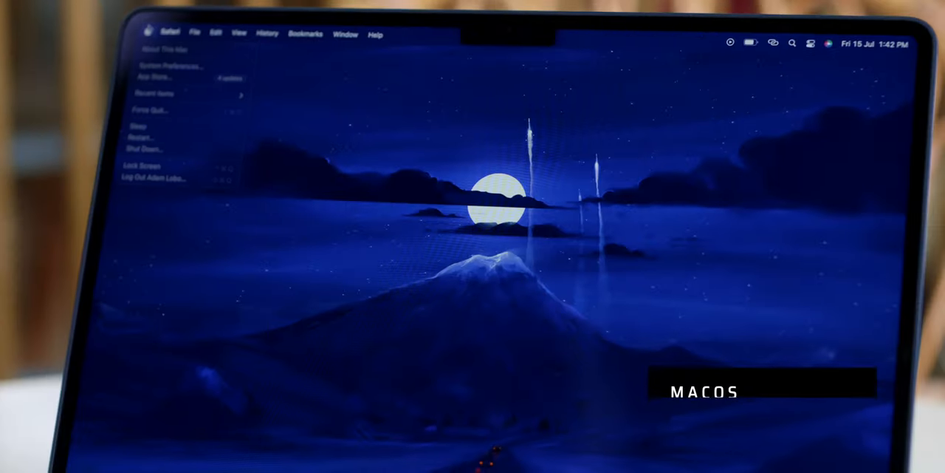
click(158, 48)
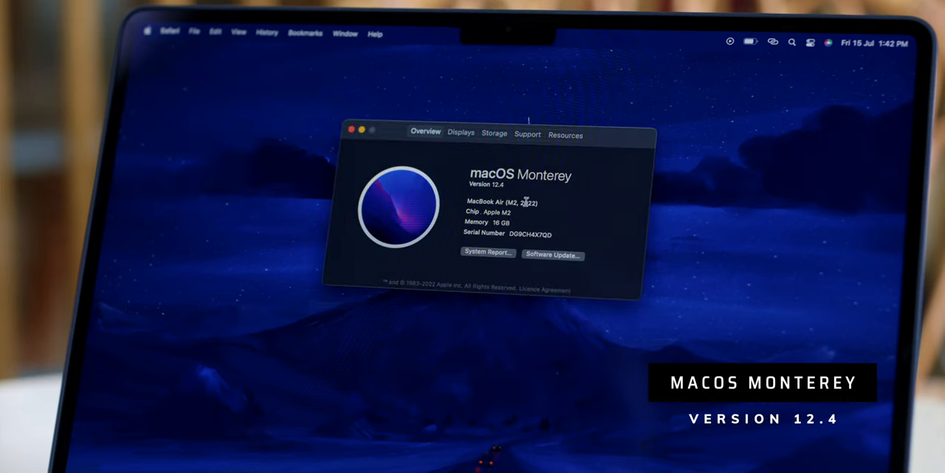